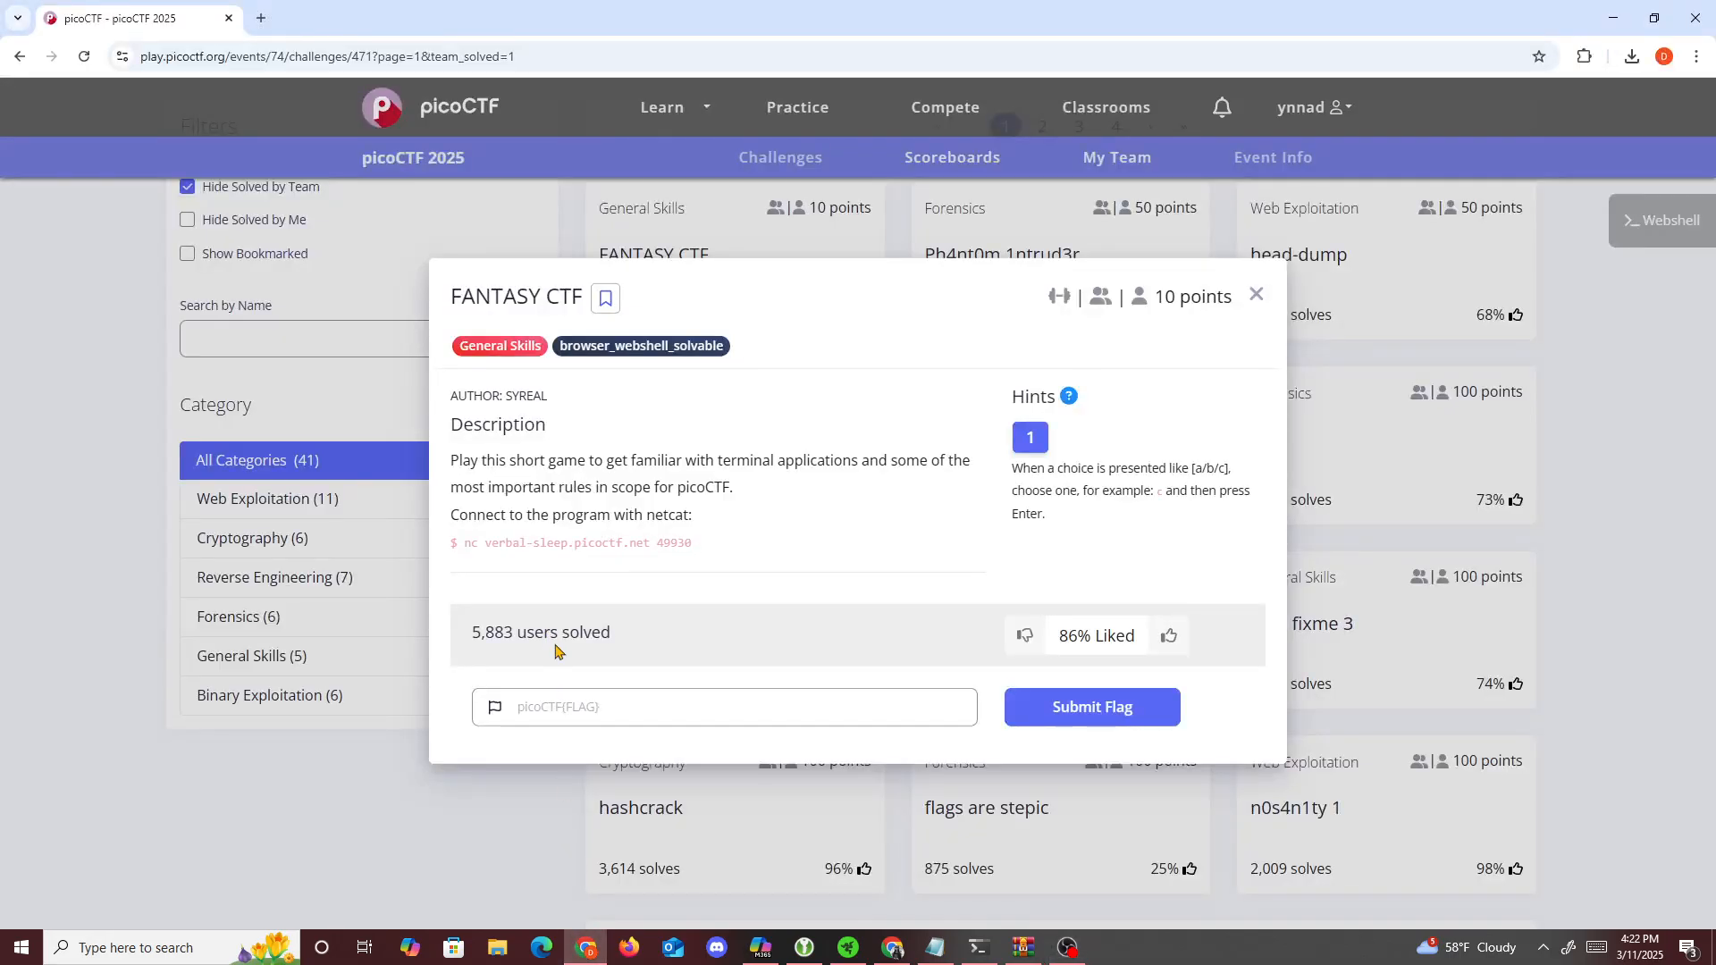
{"action": "mouse_move", "coordinate": [568, 658]}
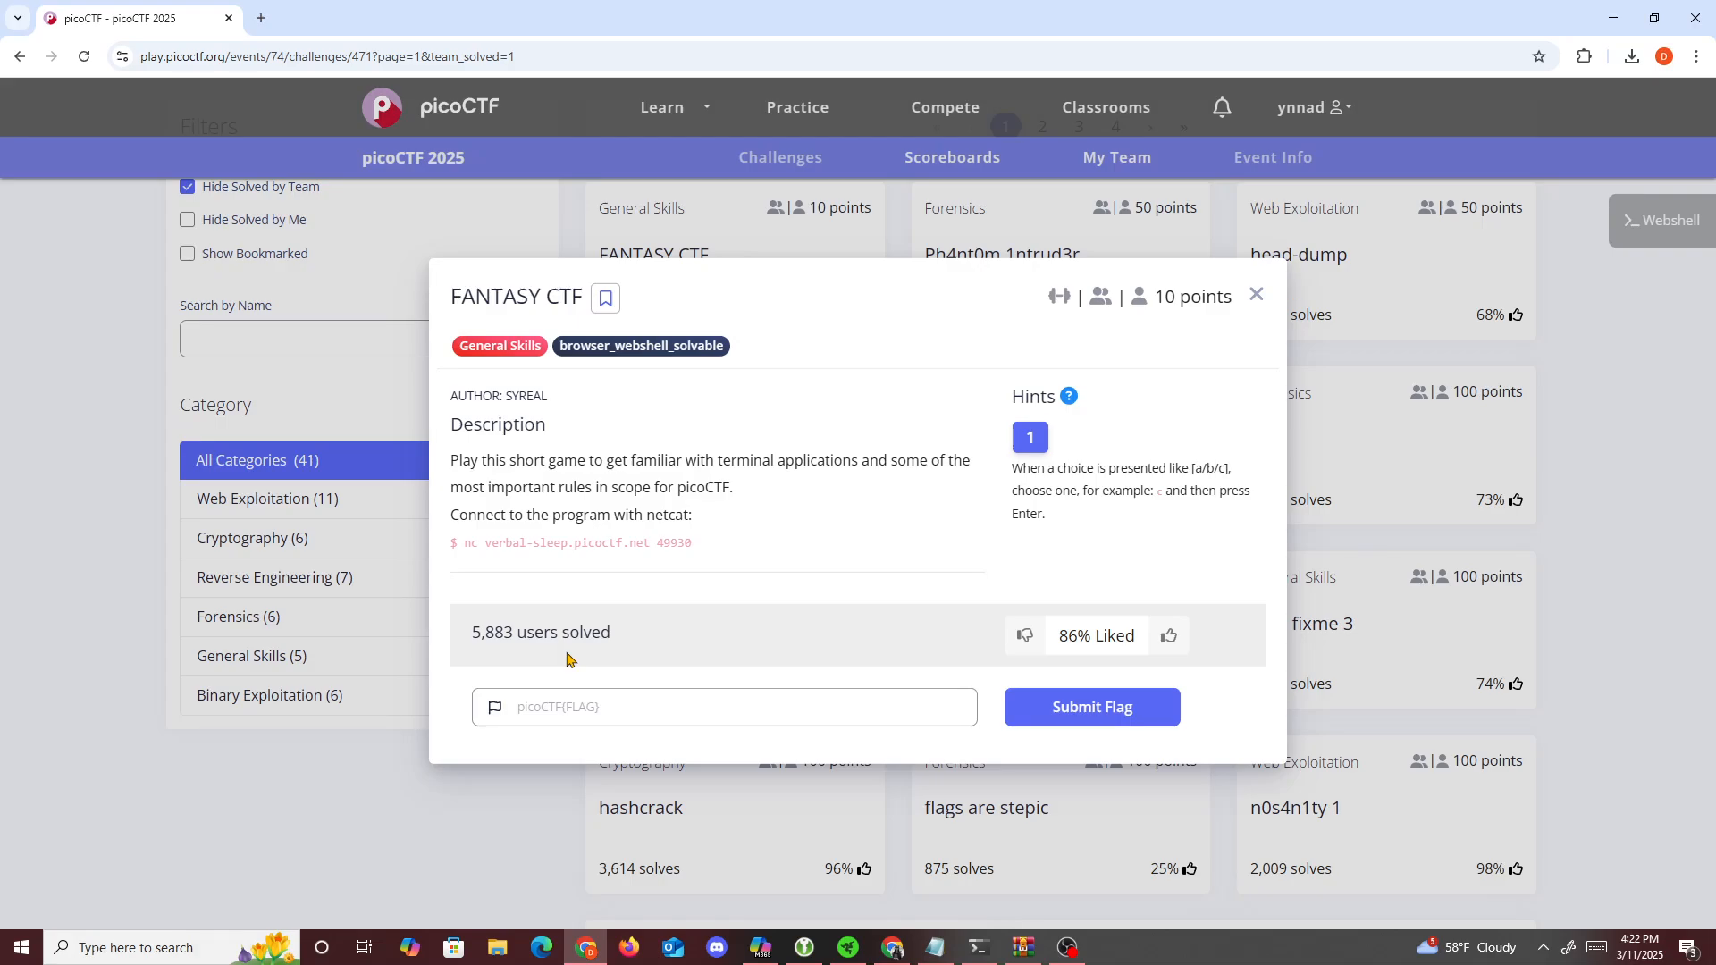
Highlight the 'nc verbal-sleep.picoctf.net 49930' command in the FANTASY CTF description
{"action": "double_click", "coordinate": [566, 459]}
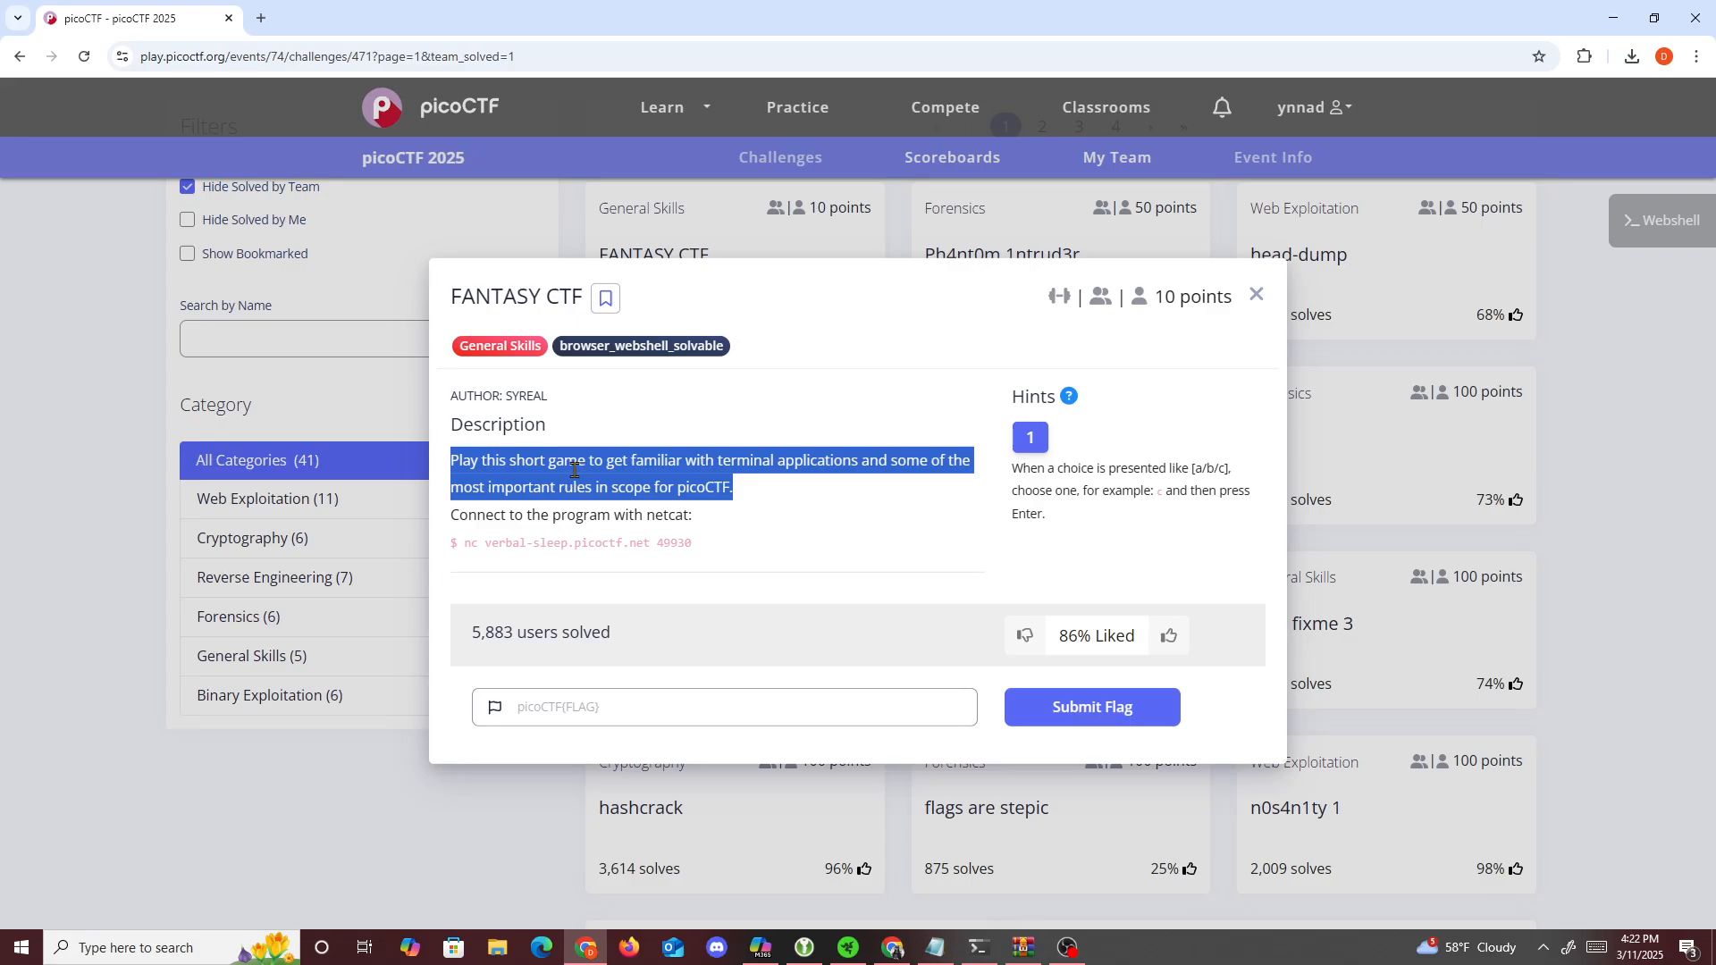
{"action": "left_click", "coordinate": [692, 571]}
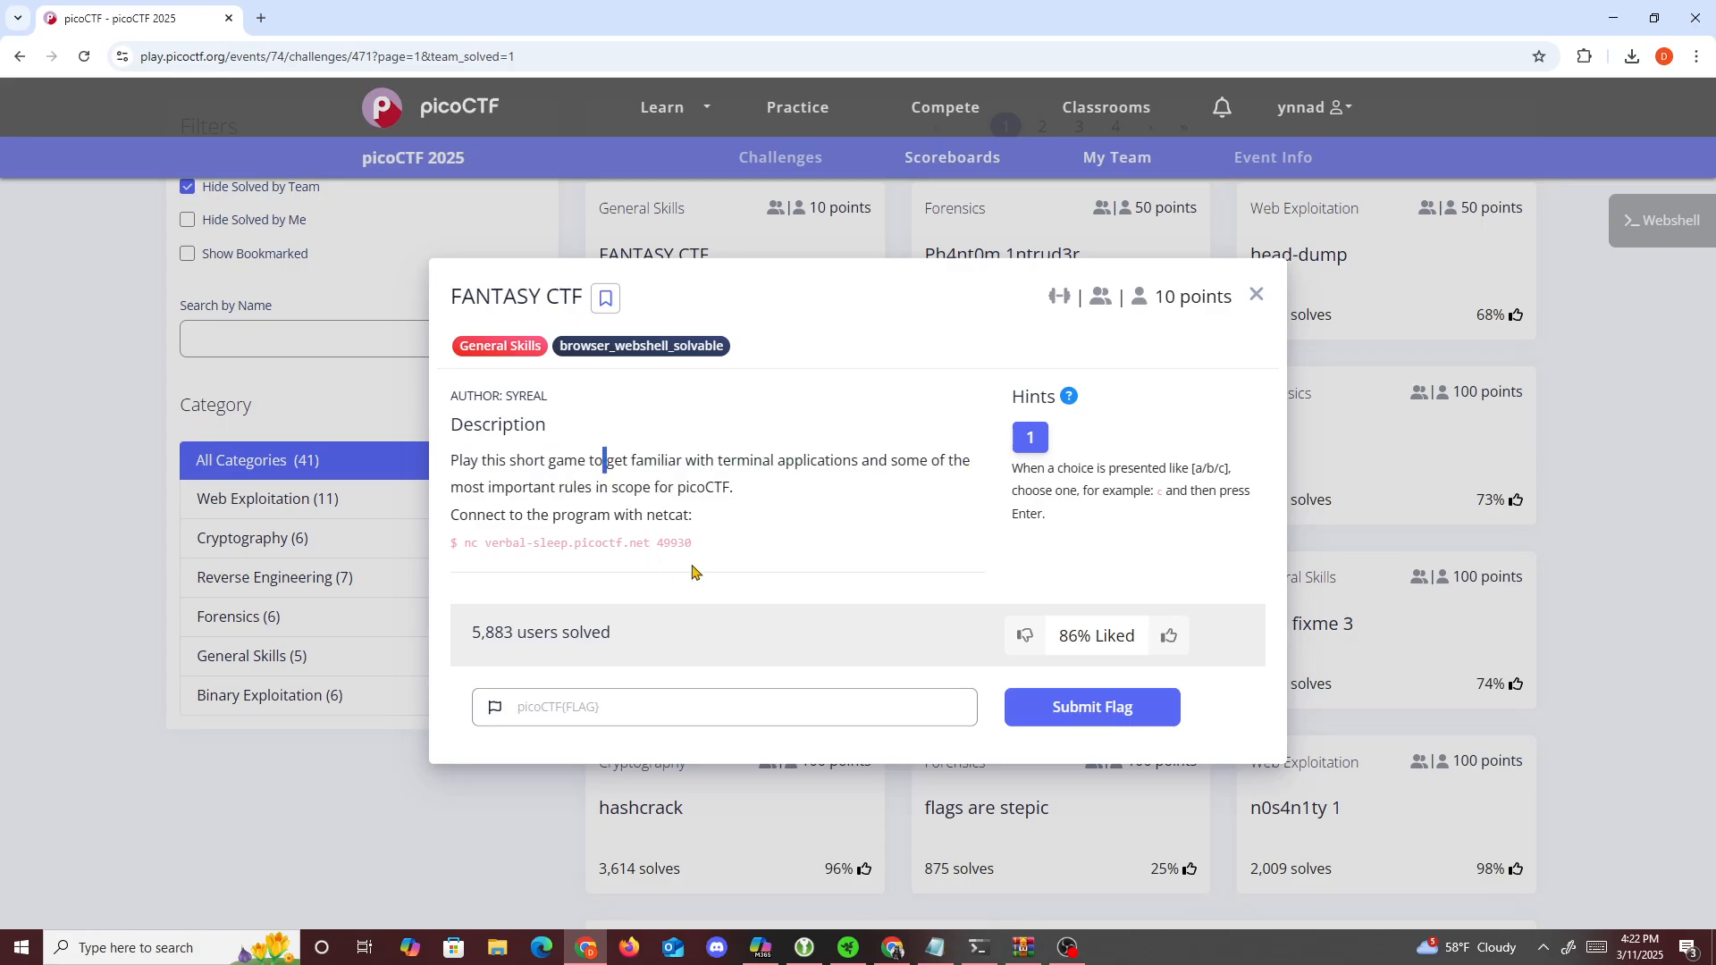
{"action": "double_click", "coordinate": [569, 541]}
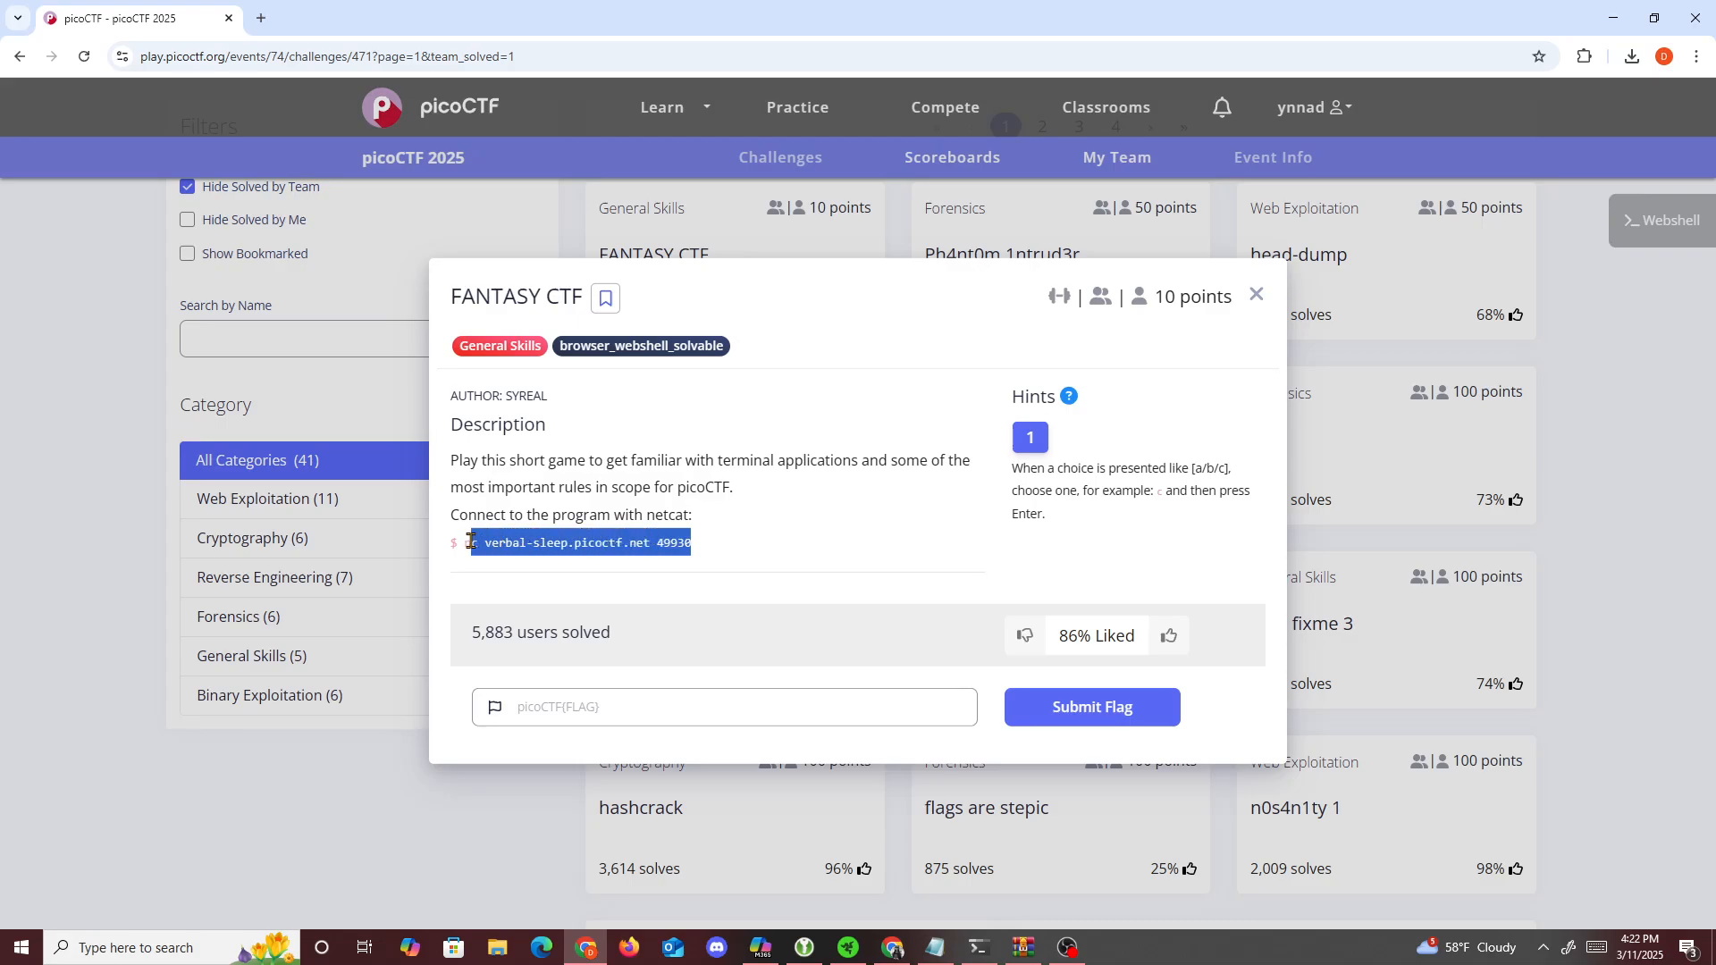
Run 'nc verbal-sleep.picoctf.net 49930' and advance the story to the registration options
{"action": "right_click", "coordinate": [576, 542]}
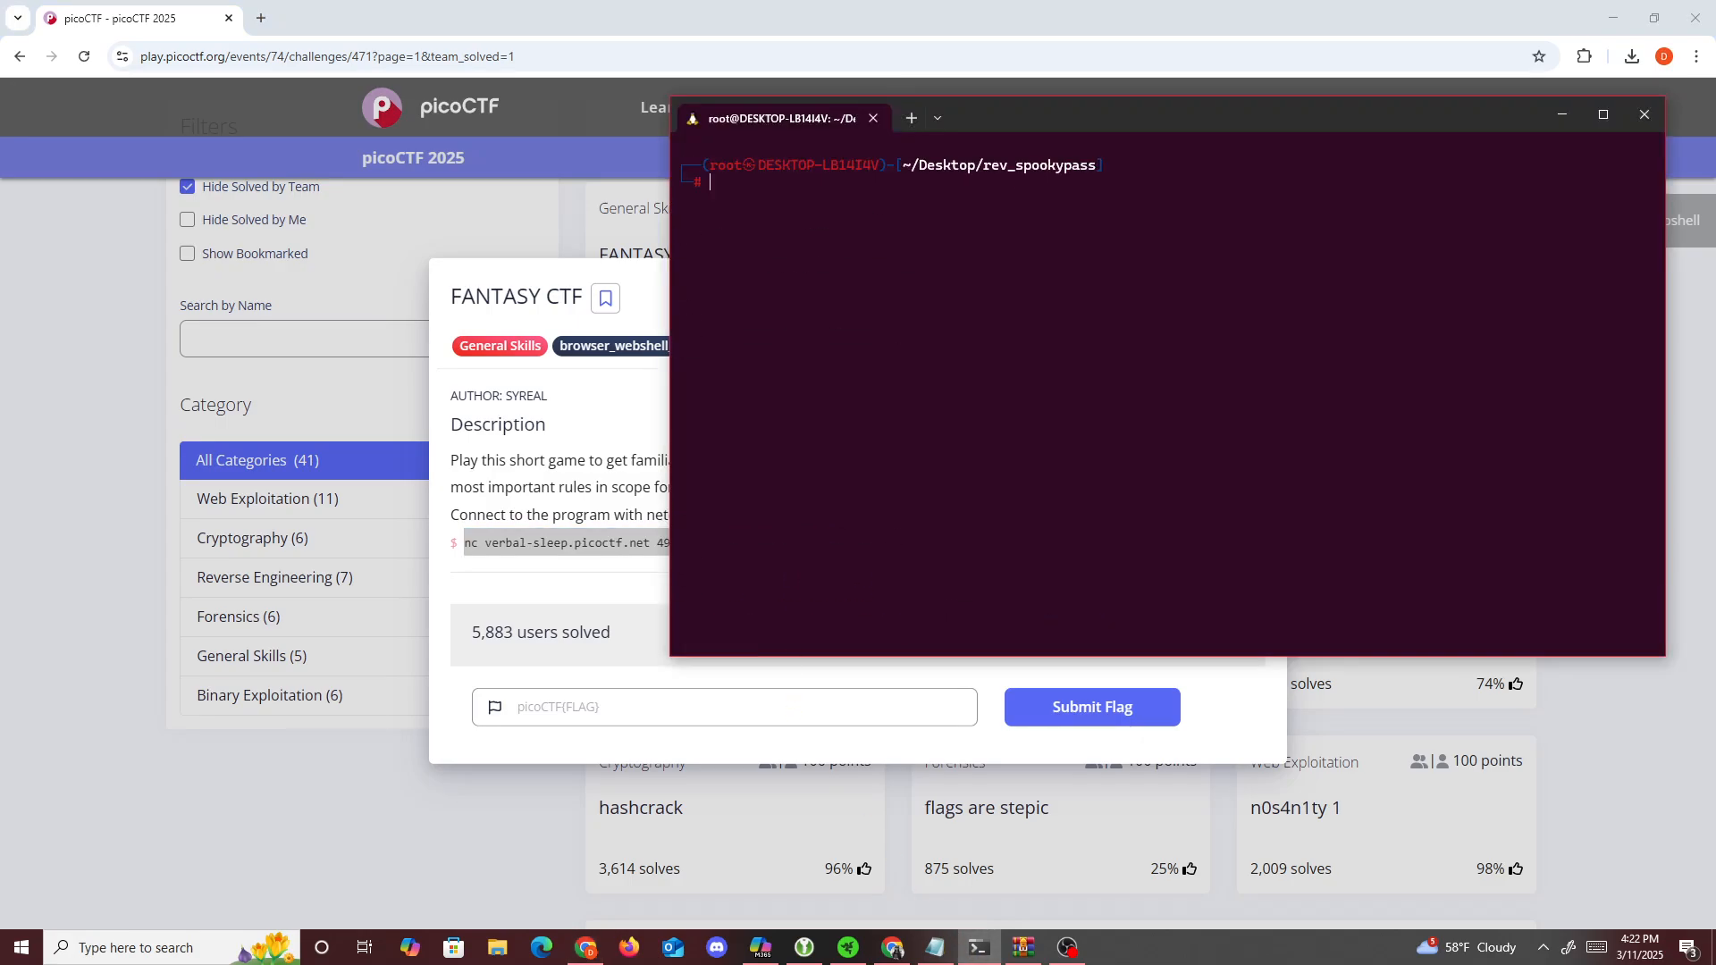
{"action": "type", "text": "nc verbal-sleep.picoctf.net 49930"}
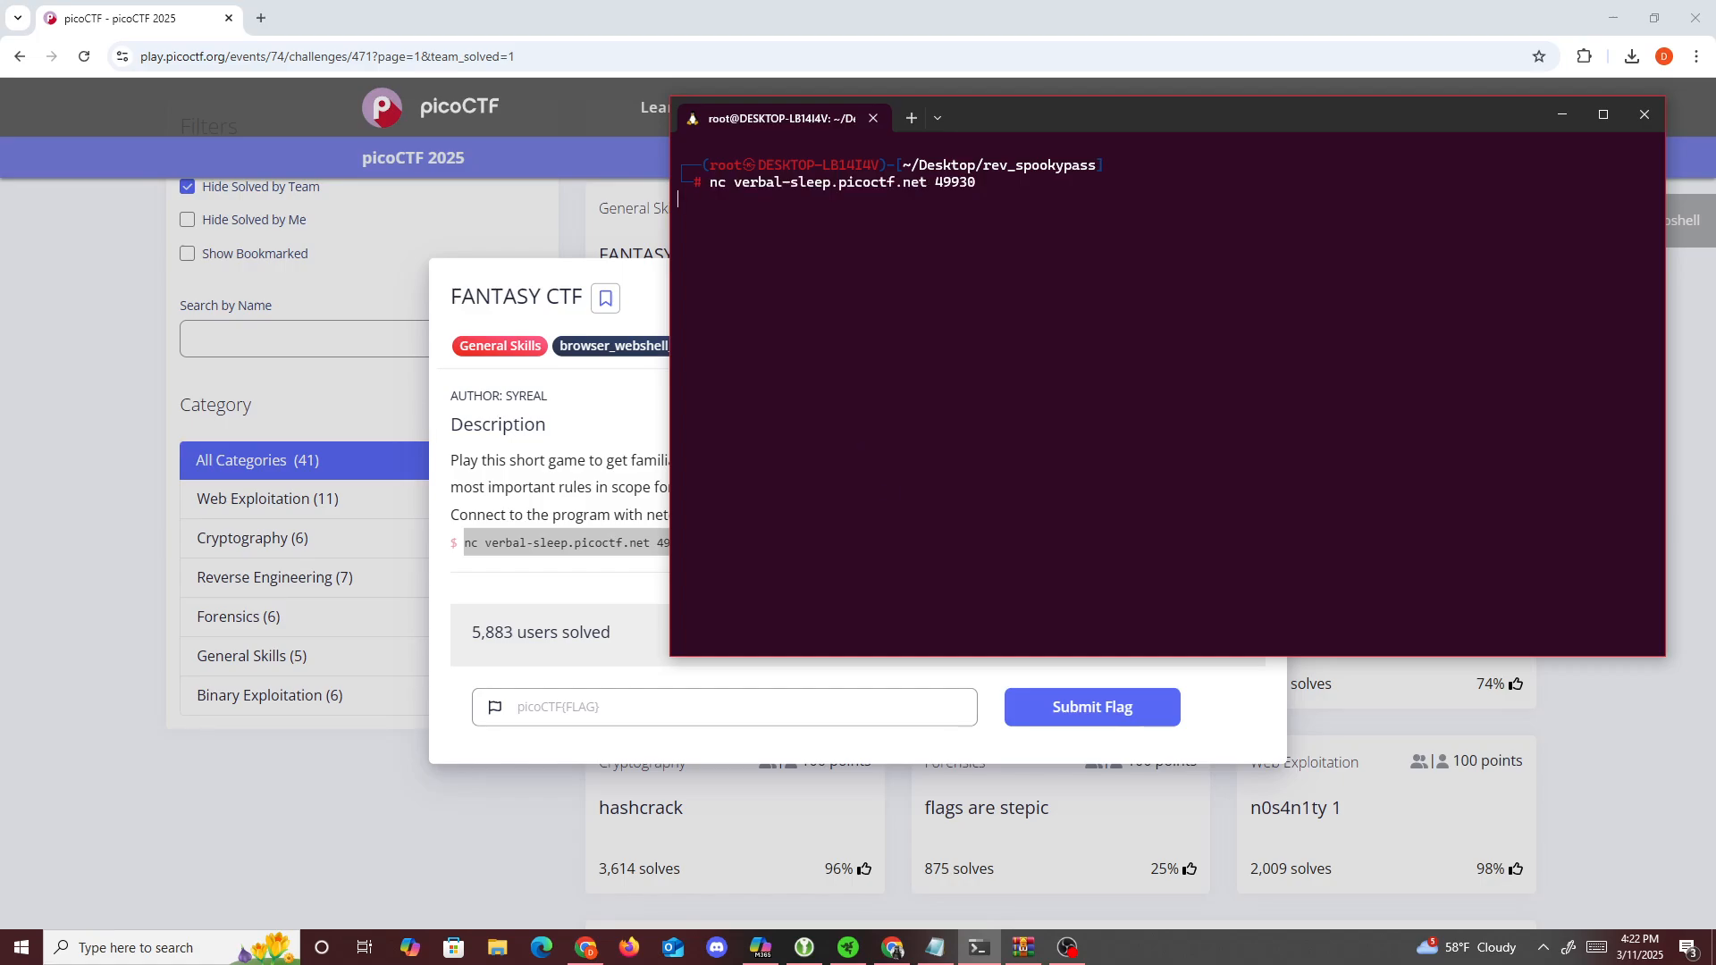
{"action": "key", "text": "Return"}
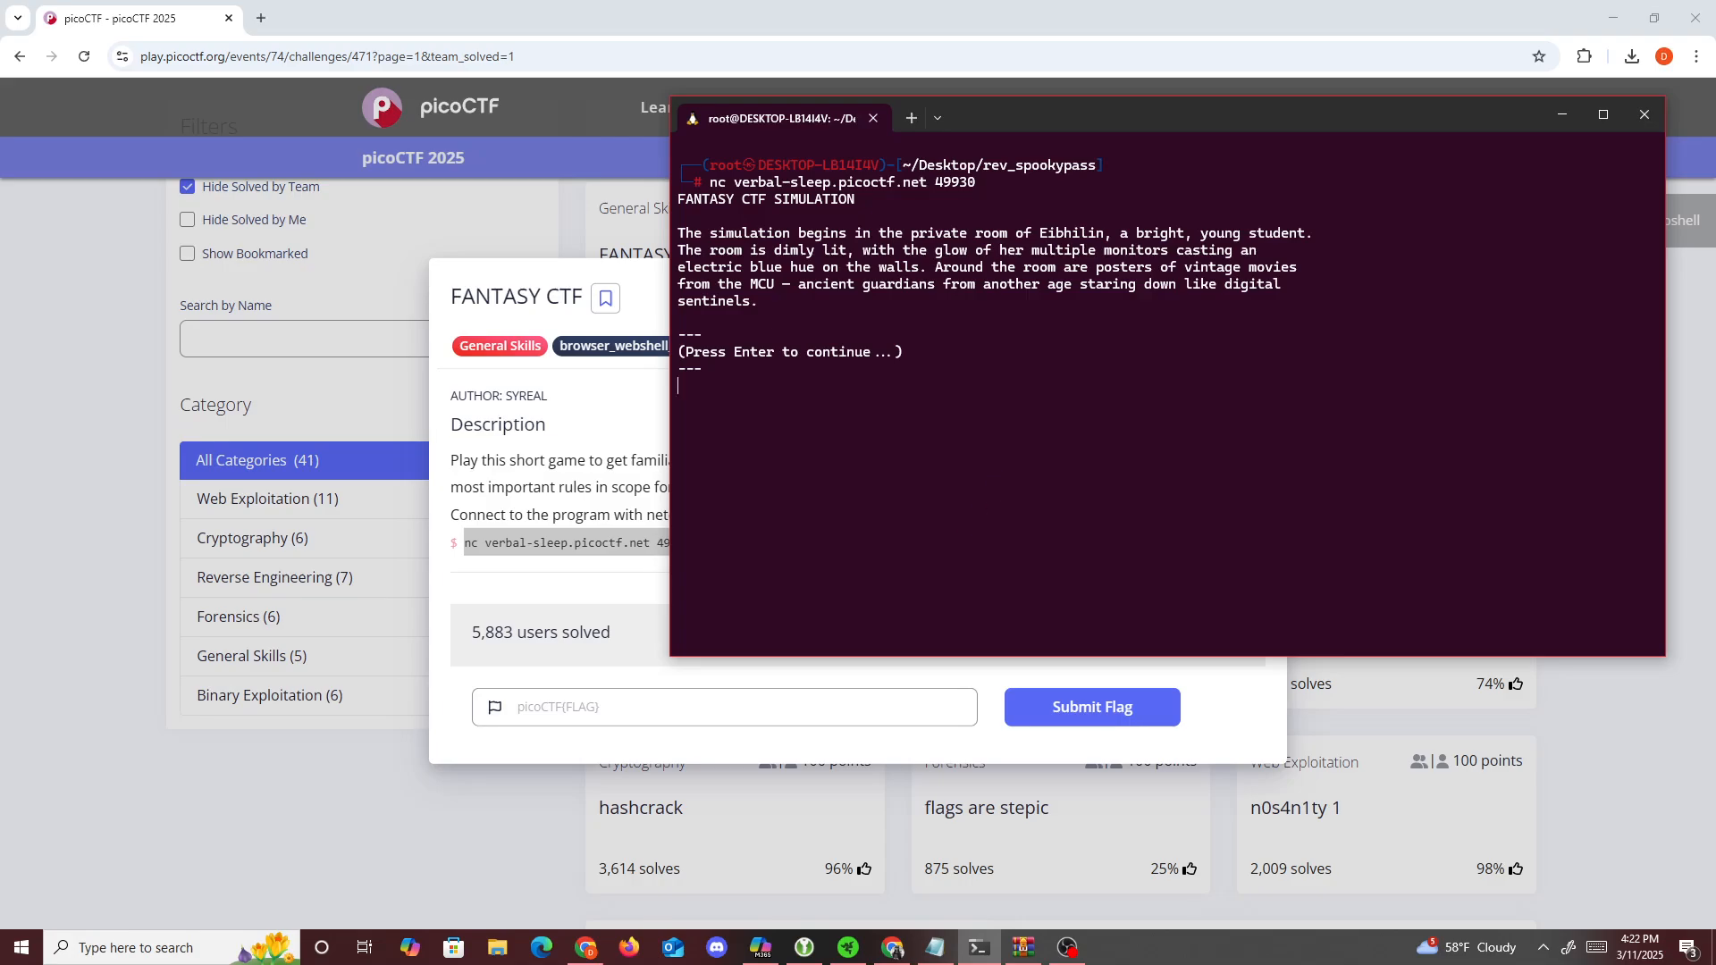
{"action": "key", "text": "Return"}
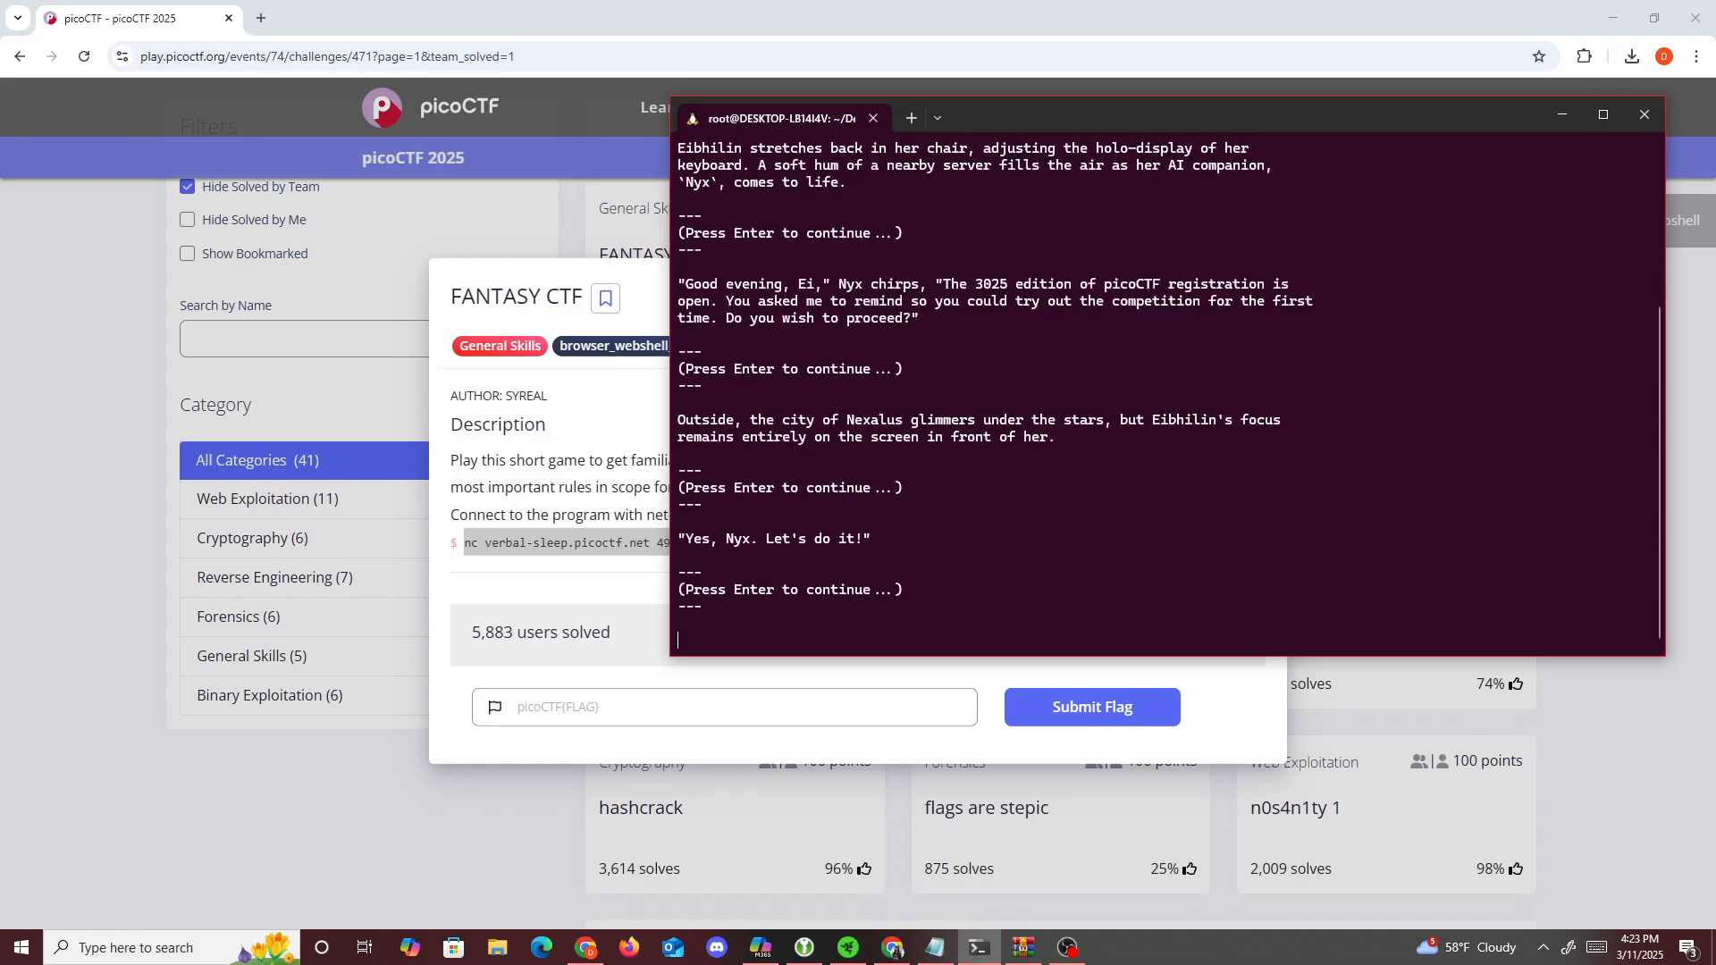
{"action": "key", "text": "Return"}
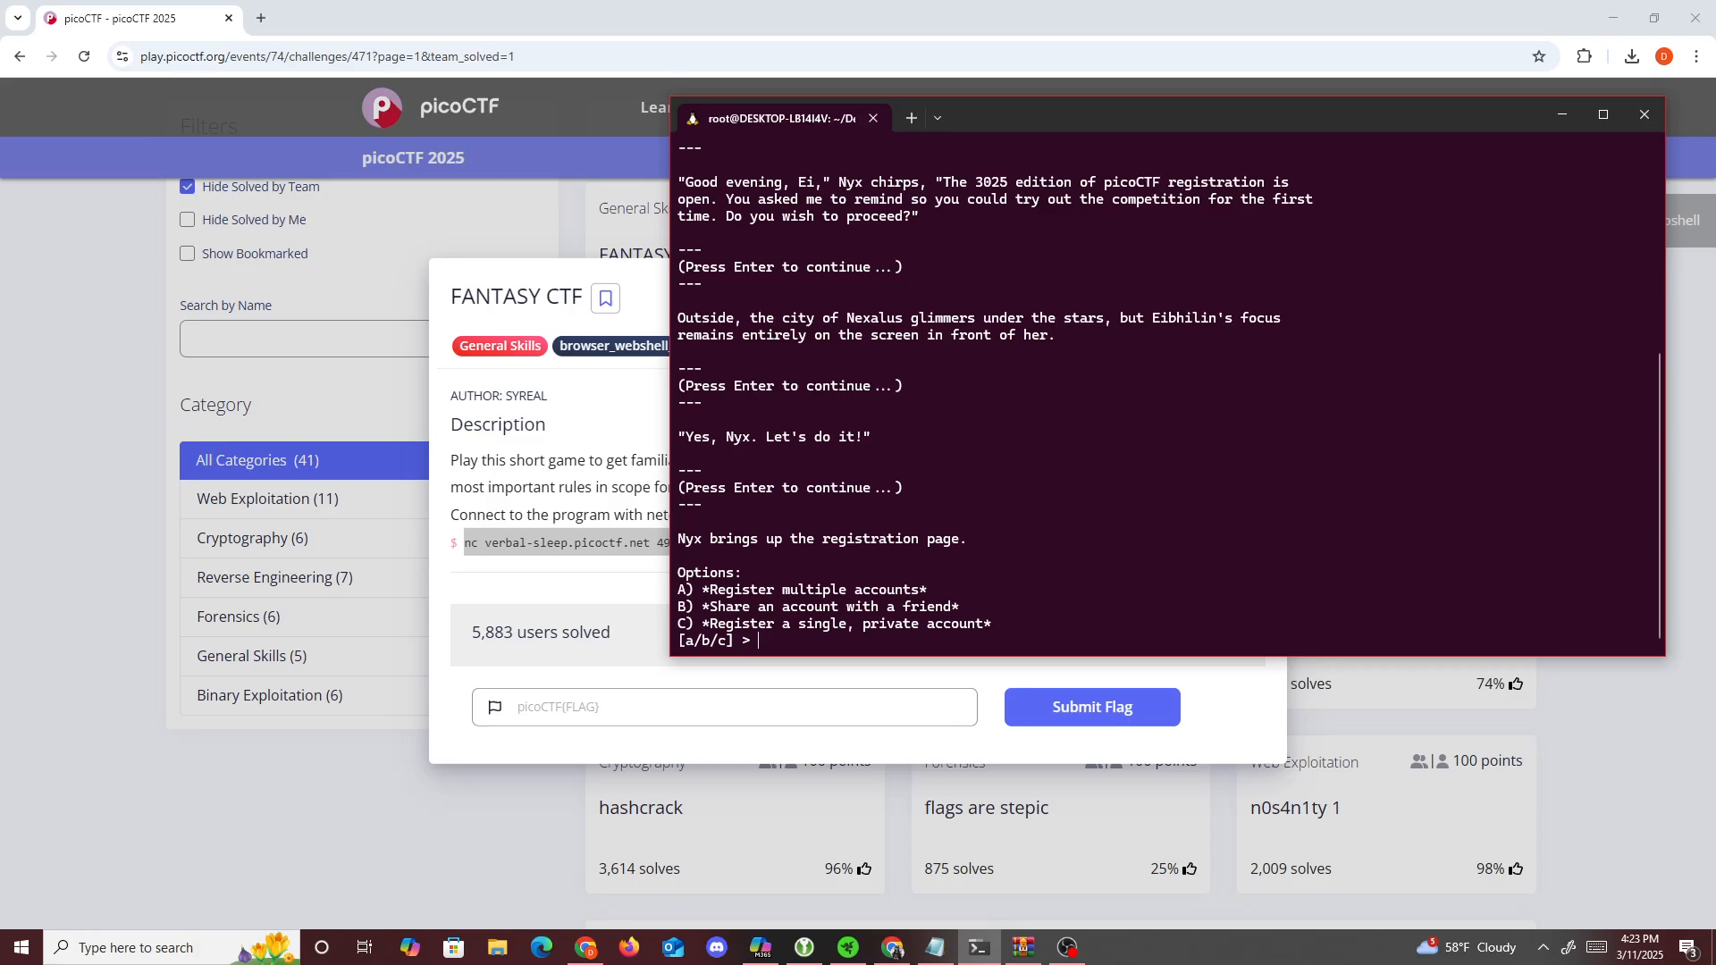
Choose option A, finish the game, and submit the revealed picoCTF flag for 10 points
{"action": "type", "text": "A"}
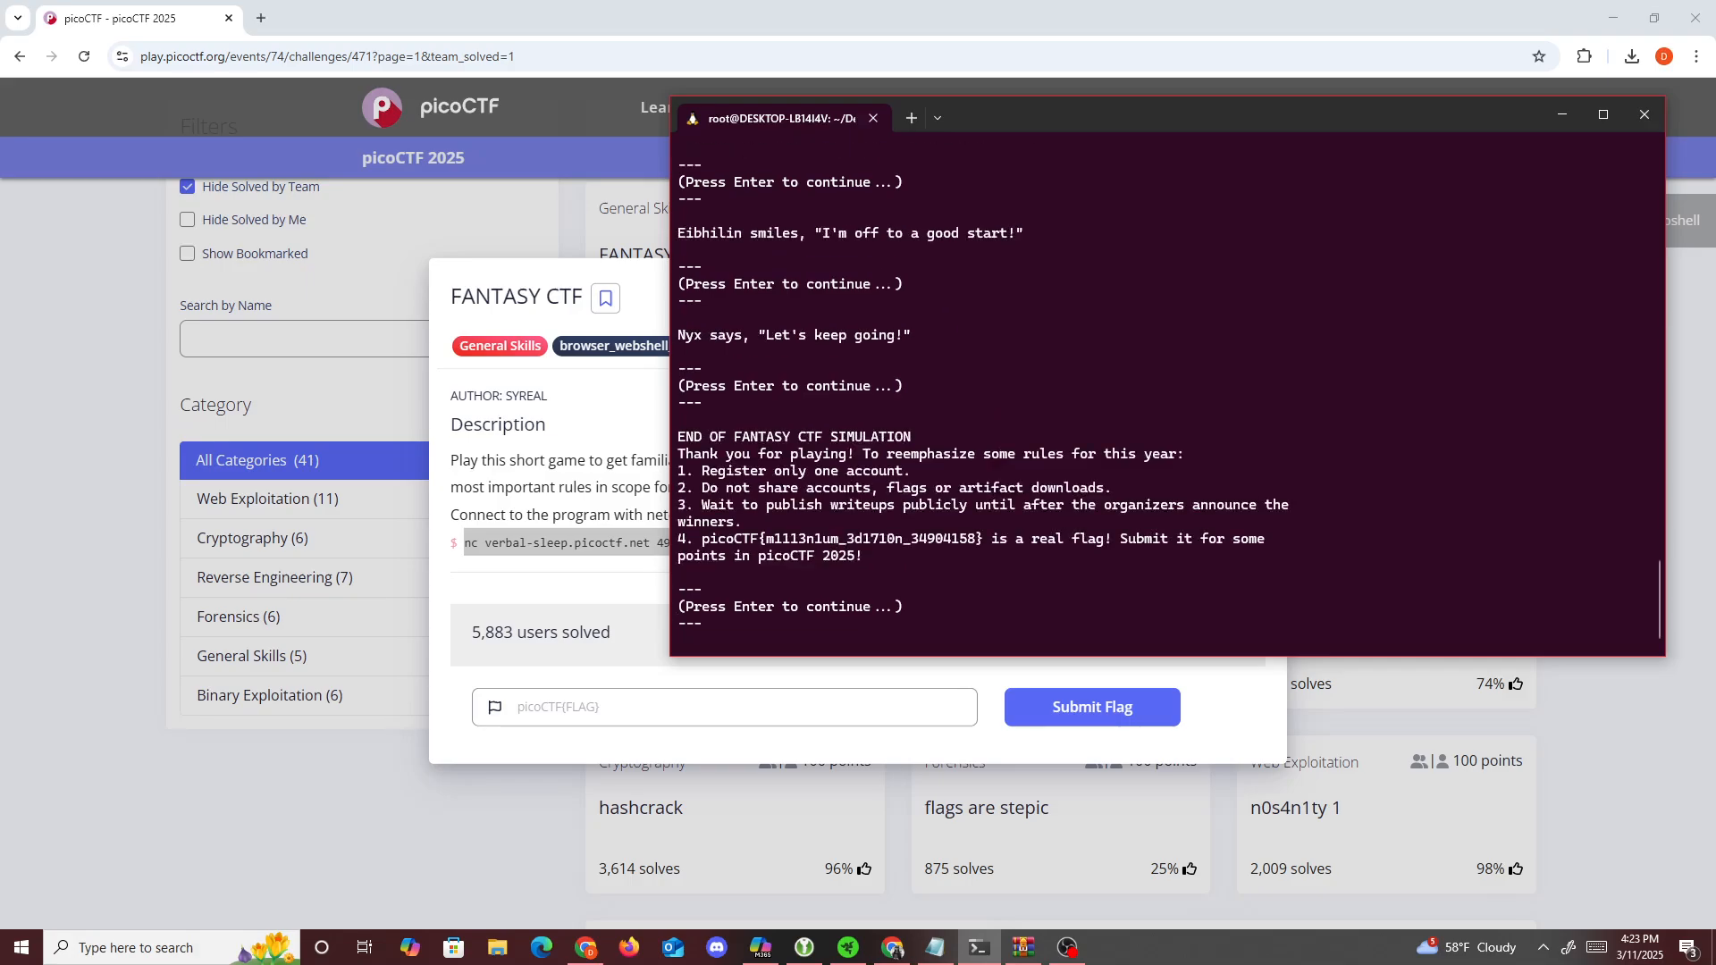
{"action": "key", "text": "Return"}
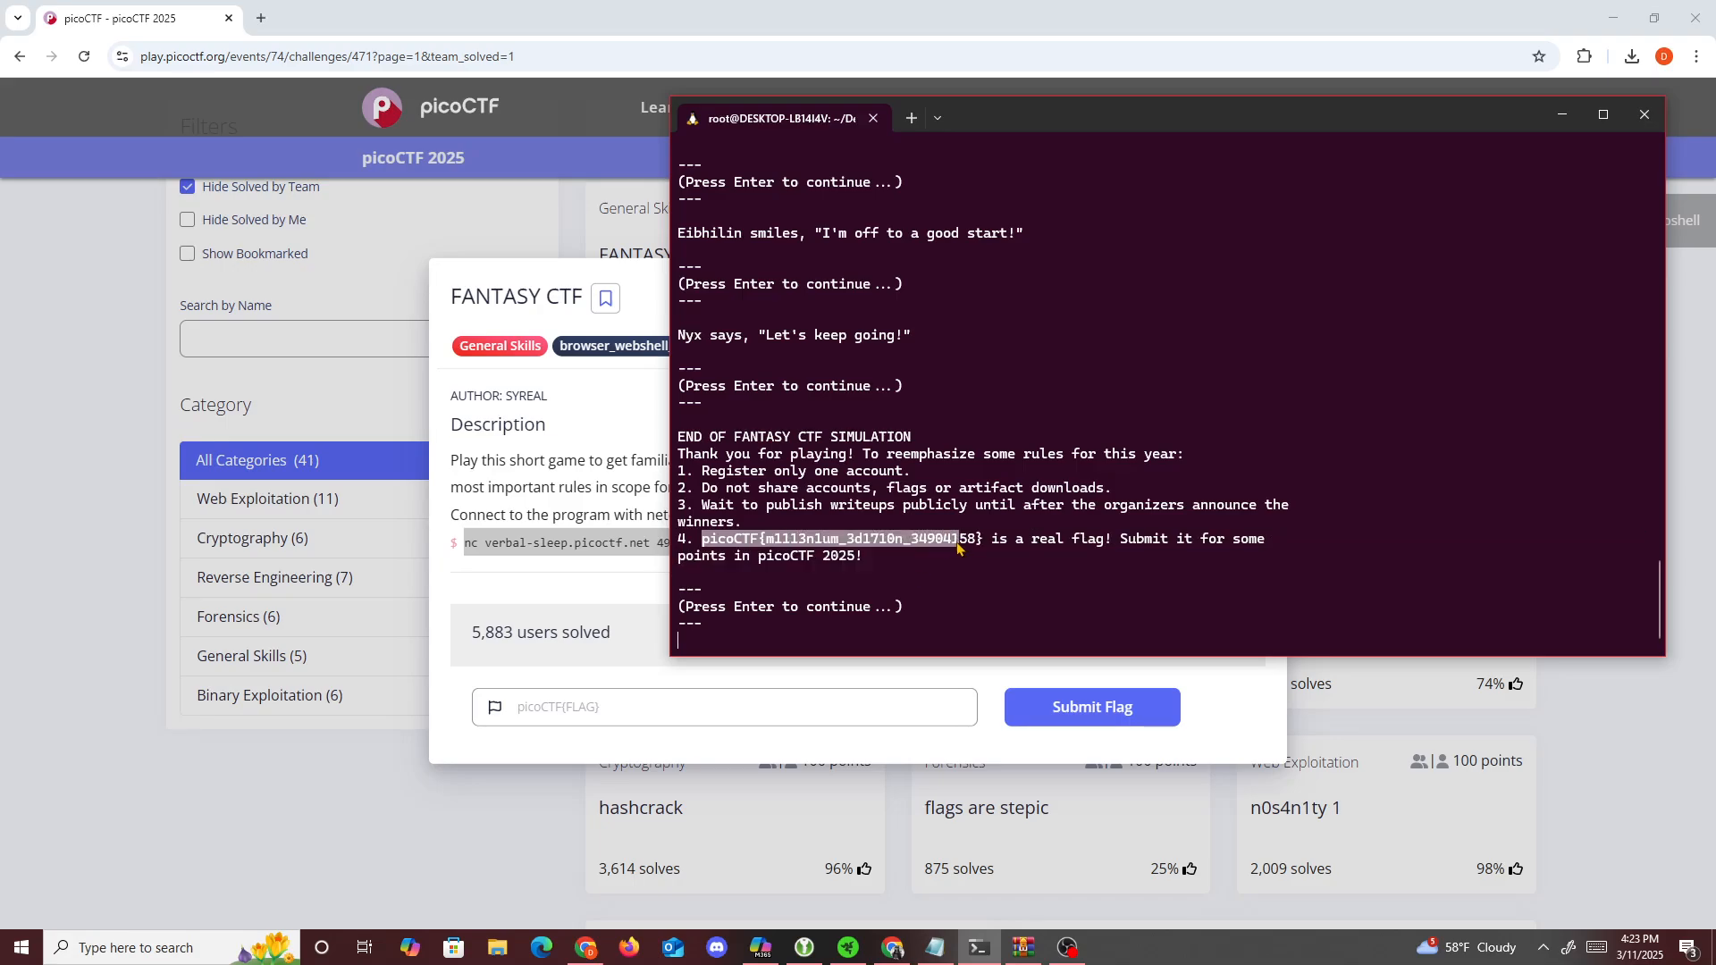
{"action": "left_click", "coordinate": [722, 706]}
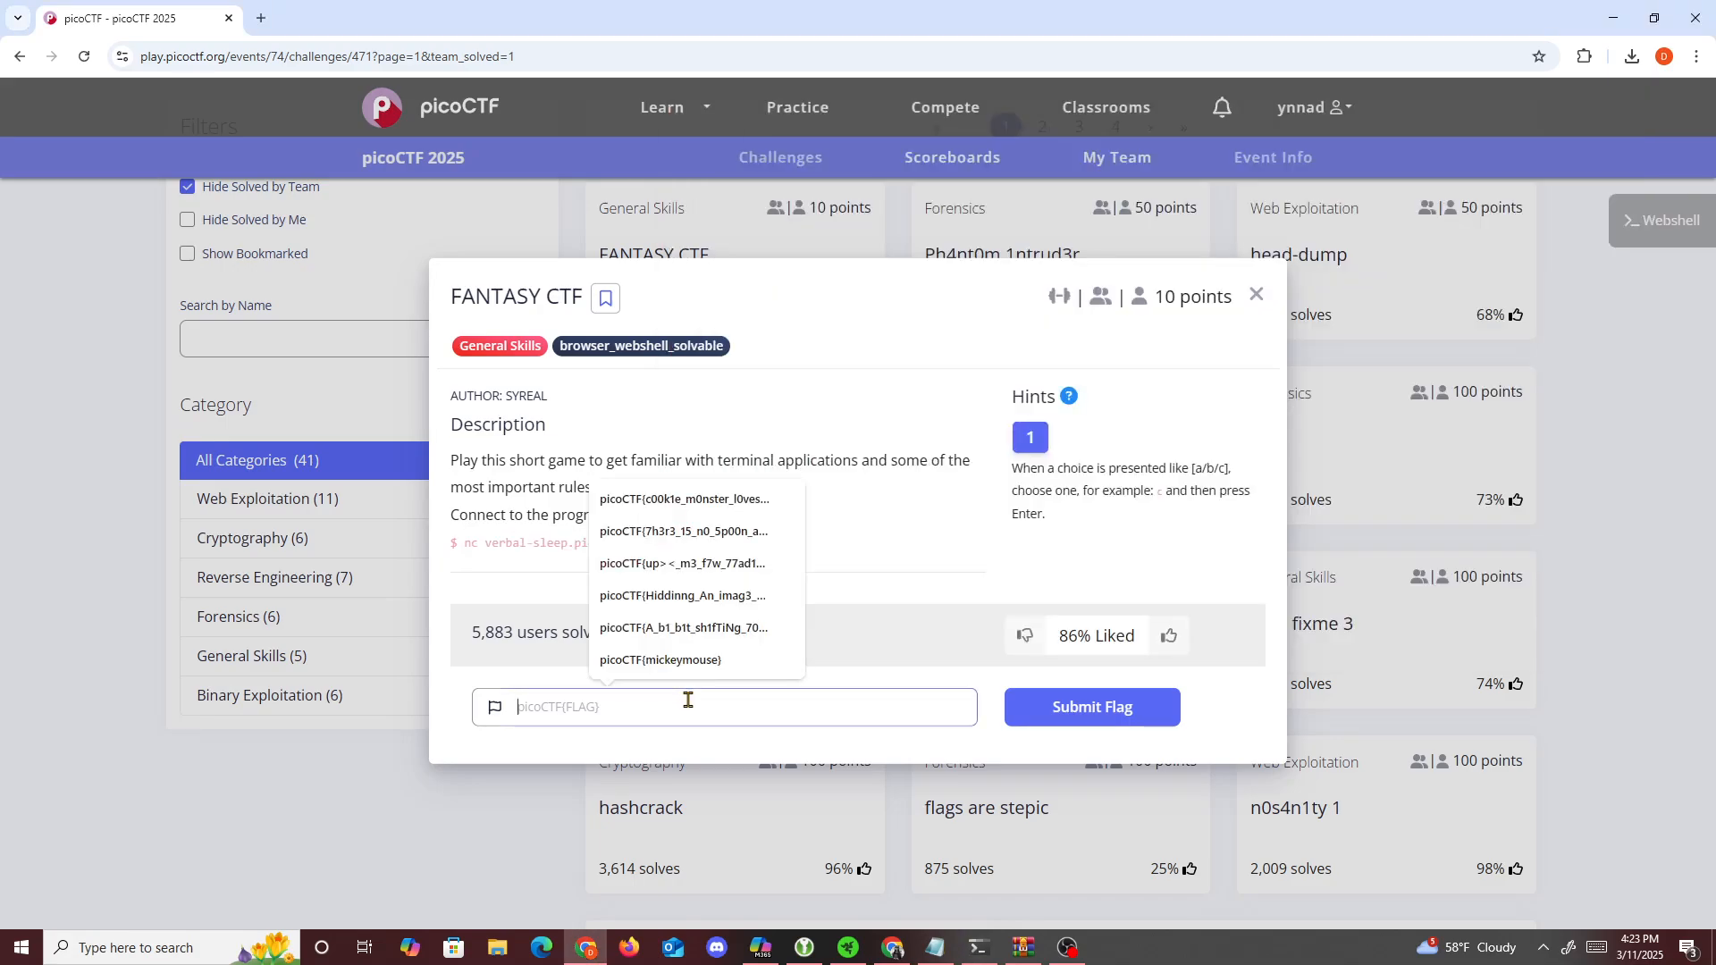
{"action": "left_click", "coordinate": [1101, 706]}
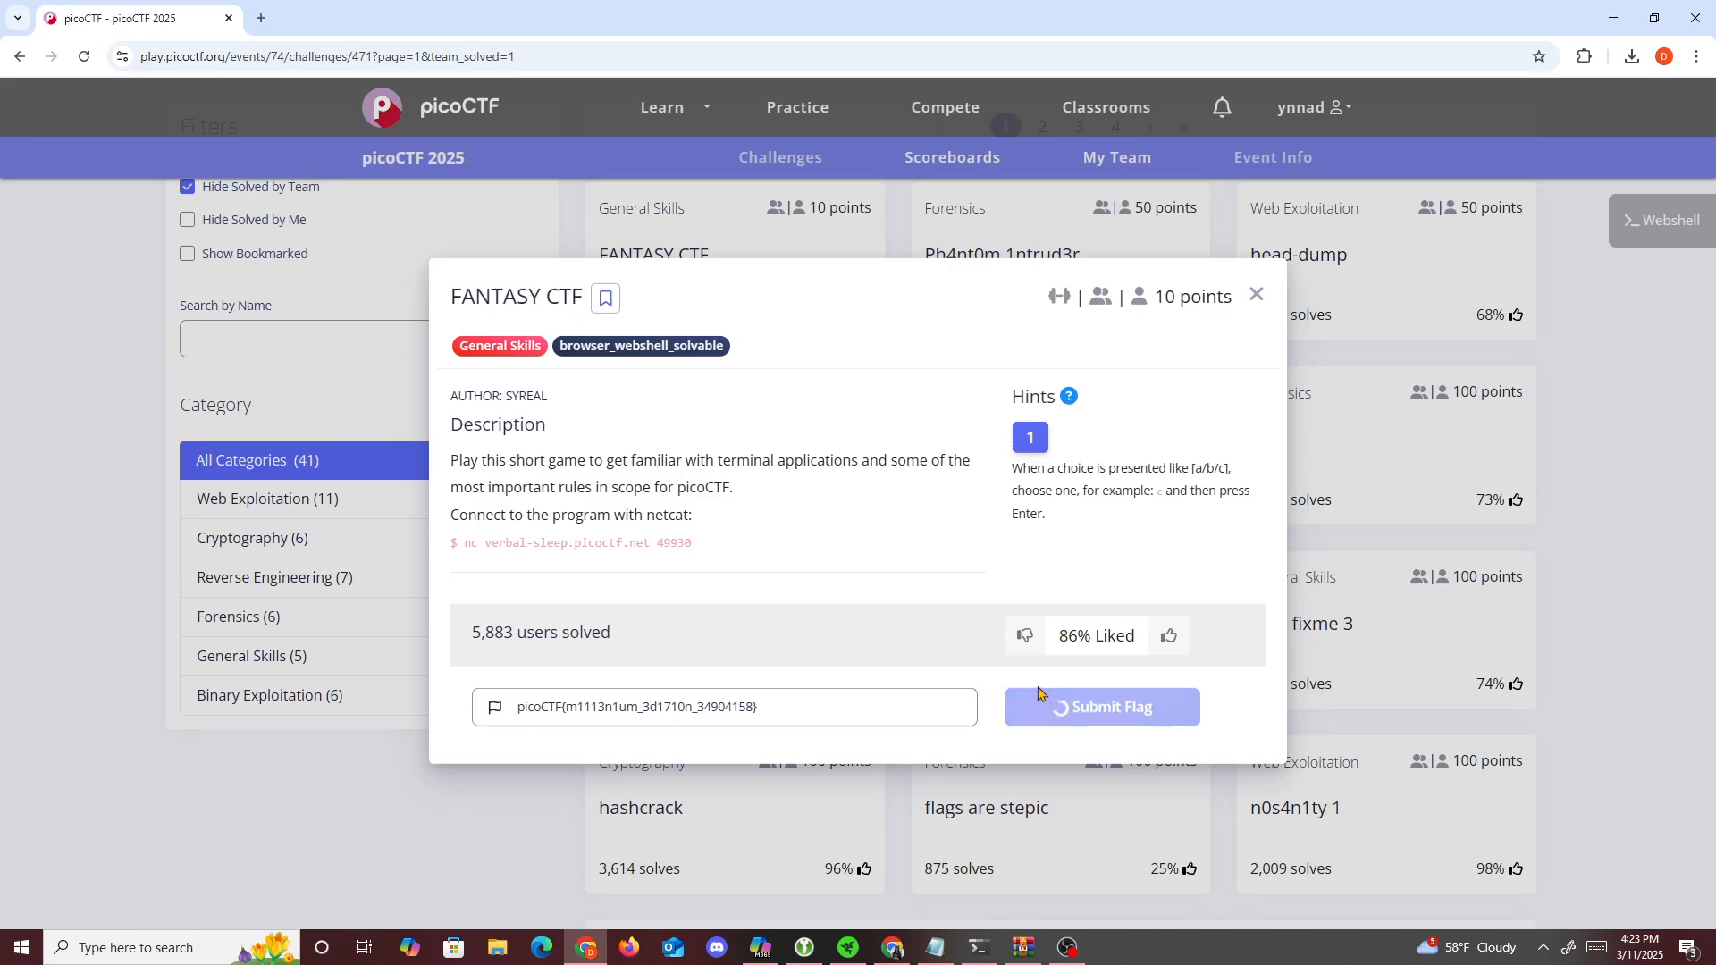
{"action": "left_click", "coordinate": [1101, 706]}
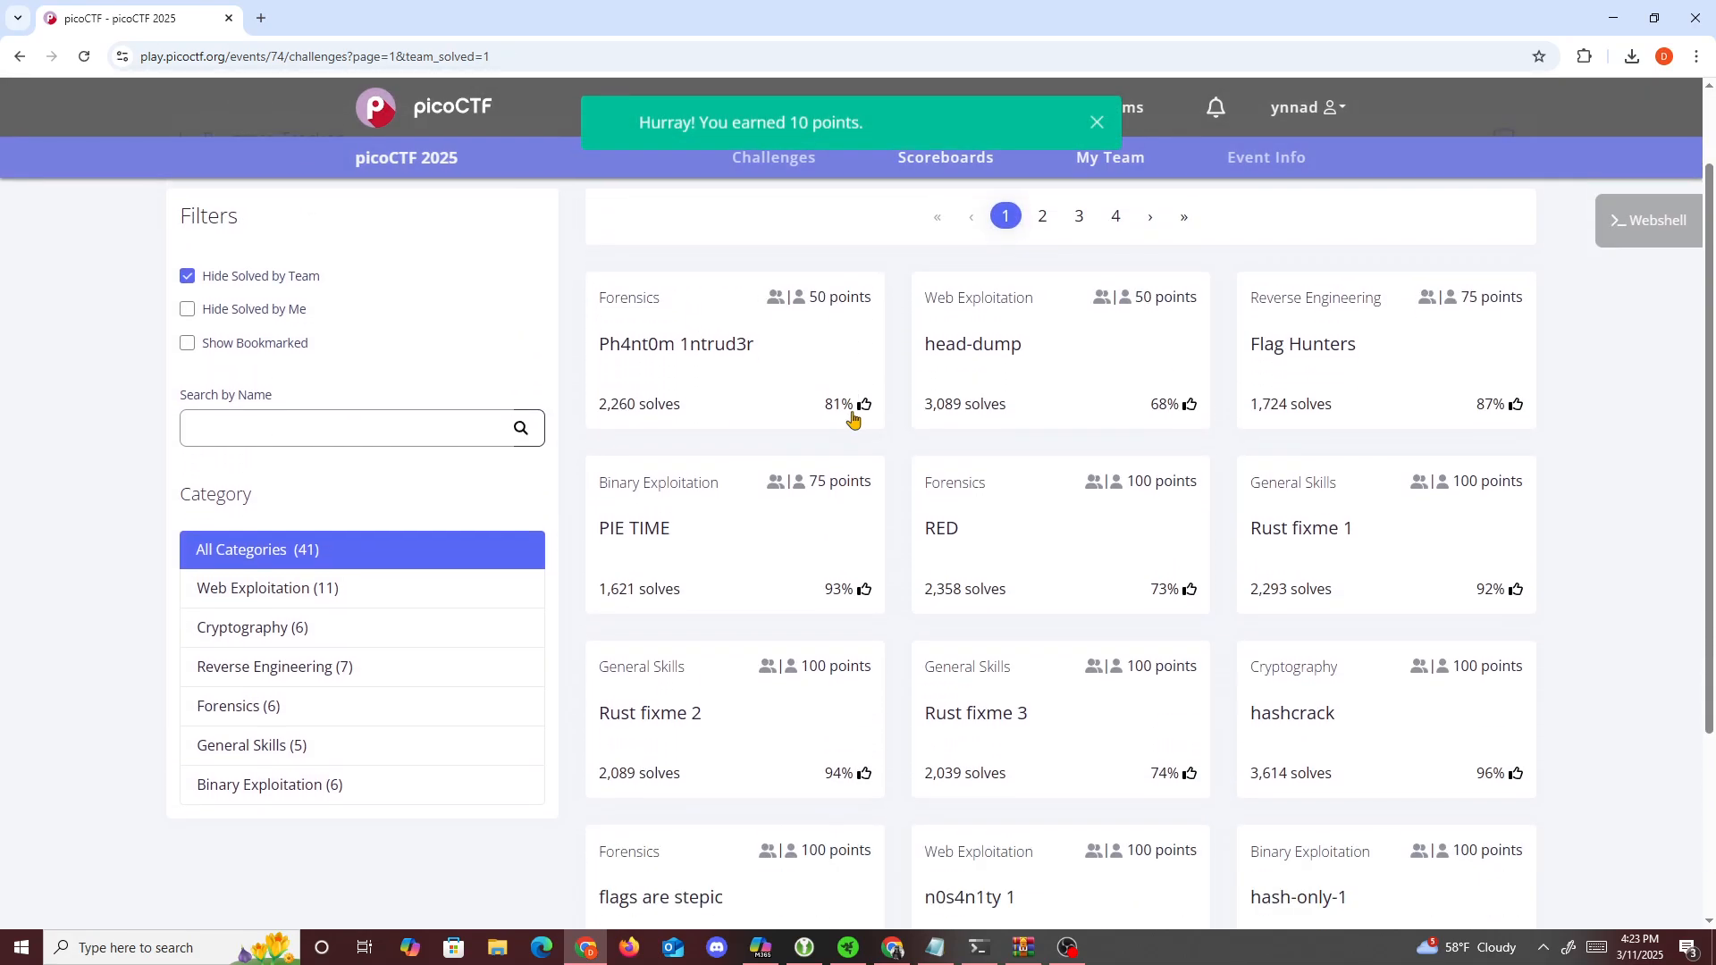
{"action": "mouse_move", "coordinate": [730, 634]}
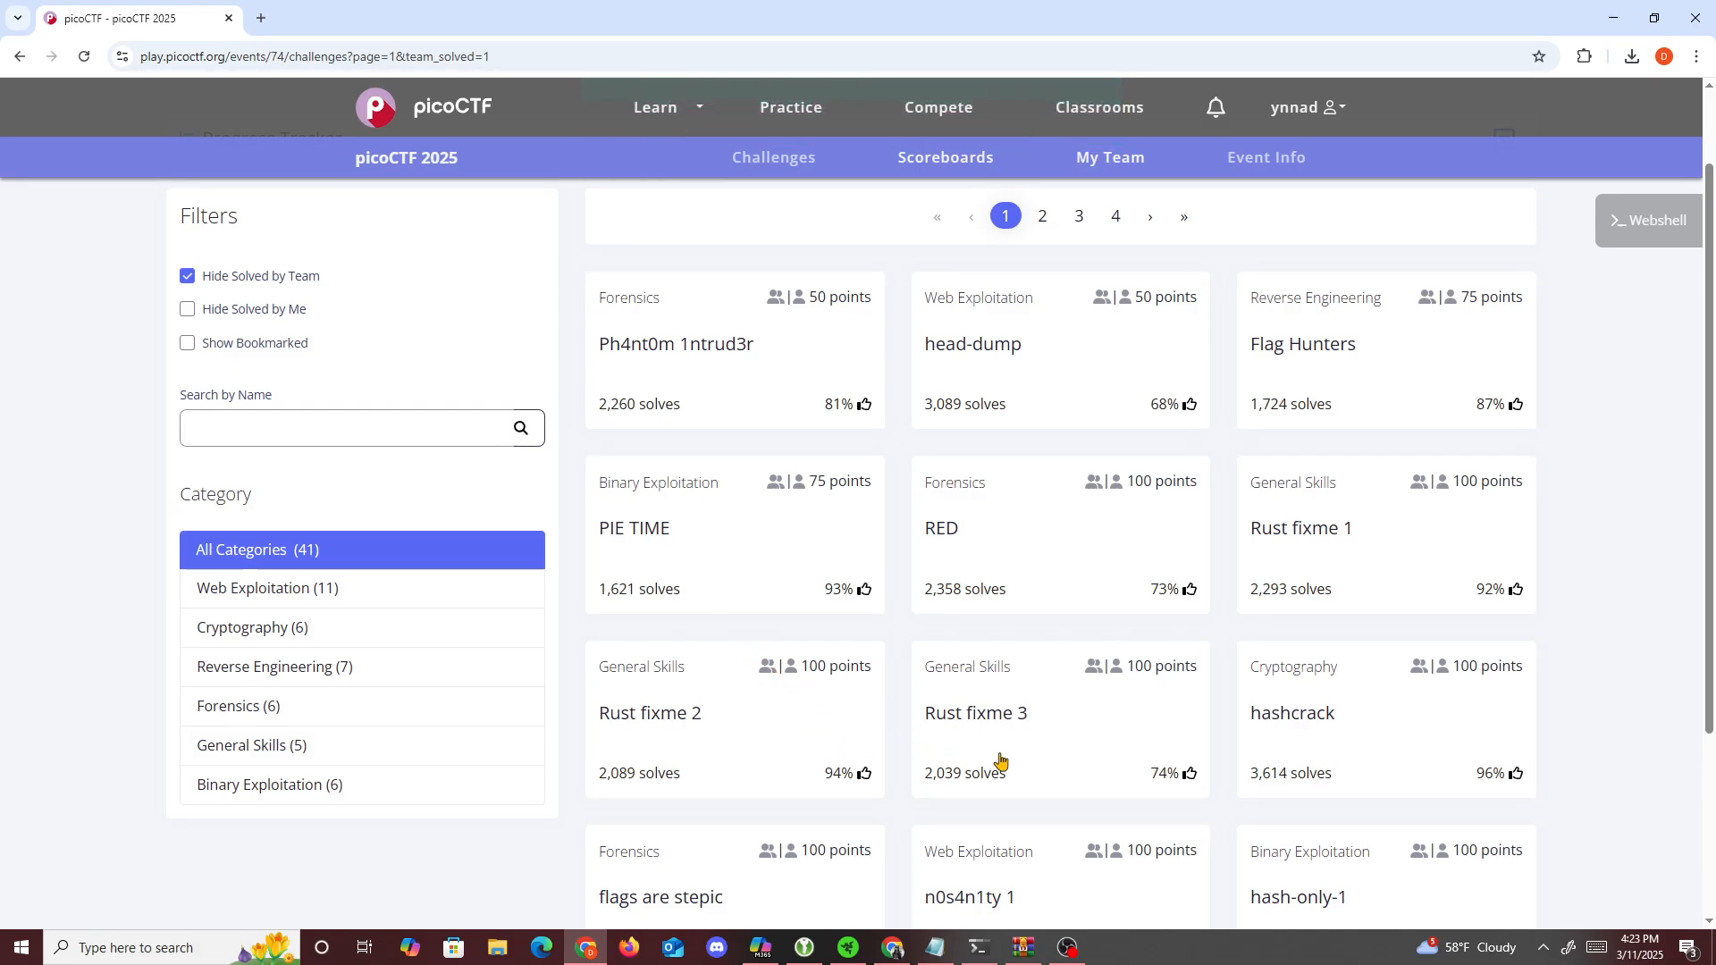
{"action": "mouse_move", "coordinate": [1009, 853]}
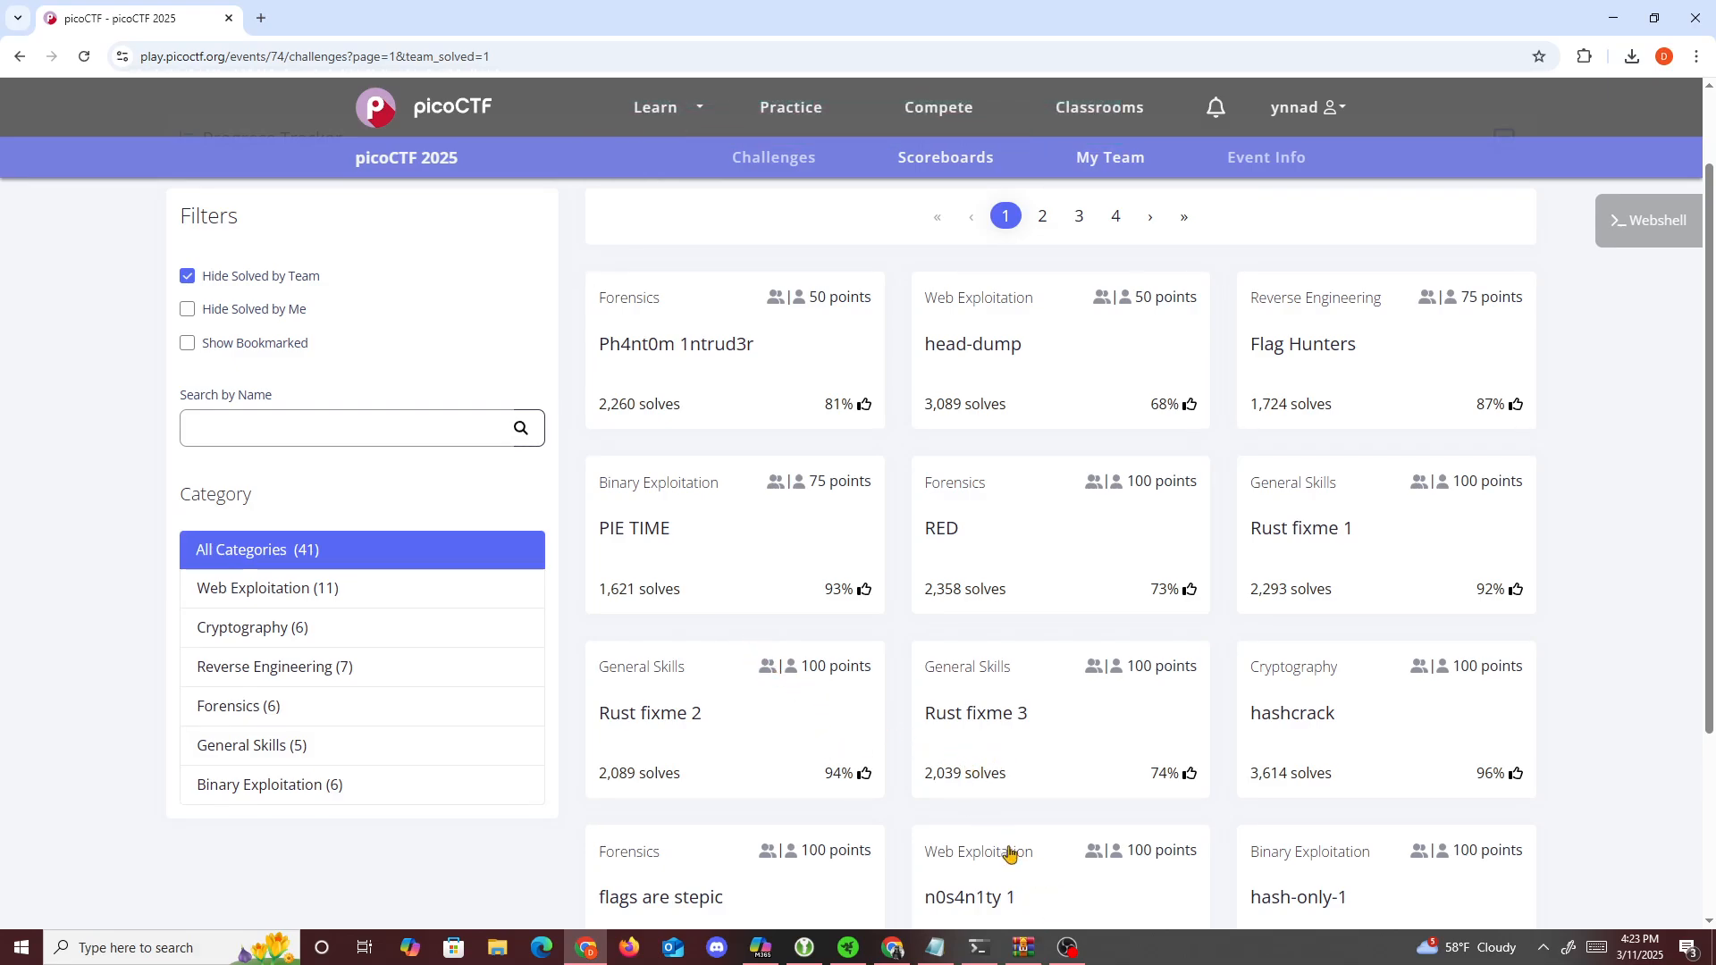